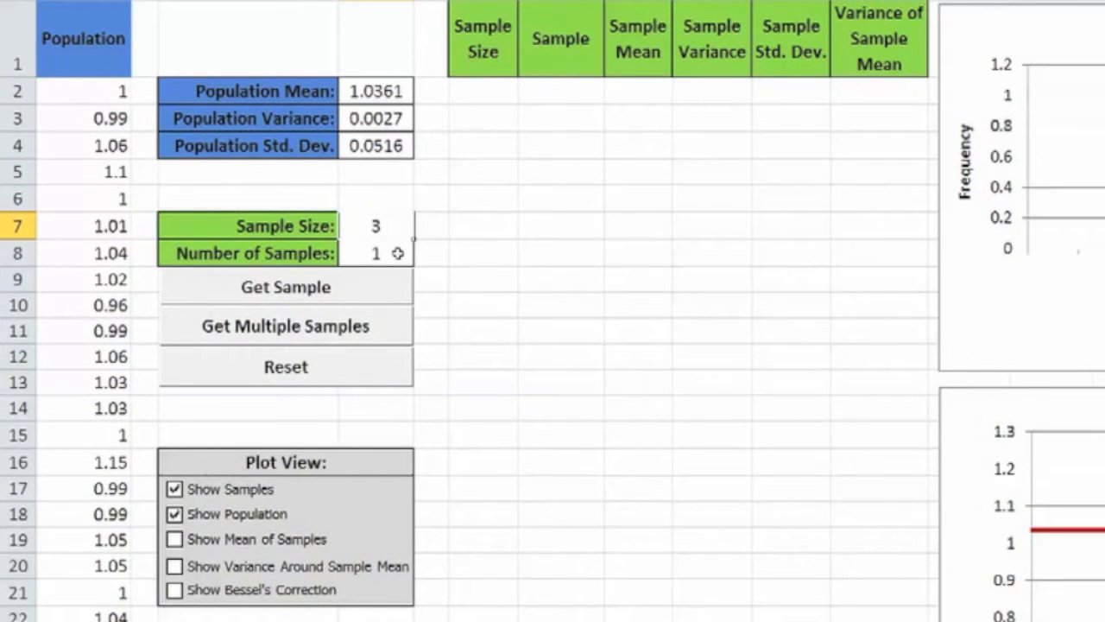
Set the number of samples to 100 with the sample size left at 3.
{"action": "left_click", "coordinate": [285, 287]}
{"action": "type", "text": "00"}
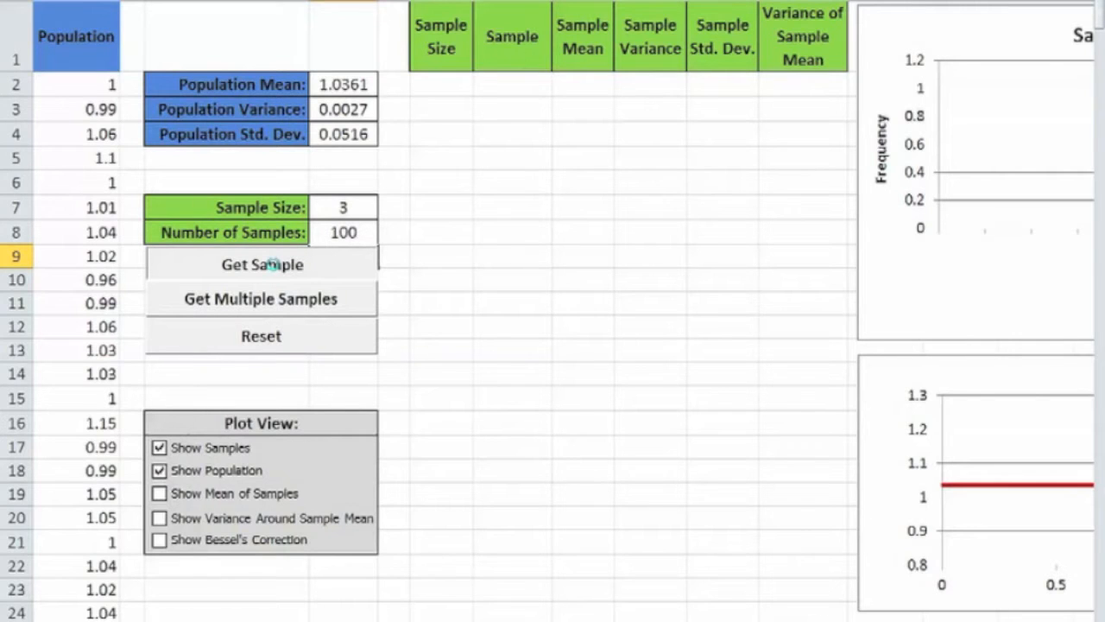
Generate the batch of size-3 samples so the table fills with means, variances and the histogram updates.
{"action": "left_click", "coordinate": [260, 299]}
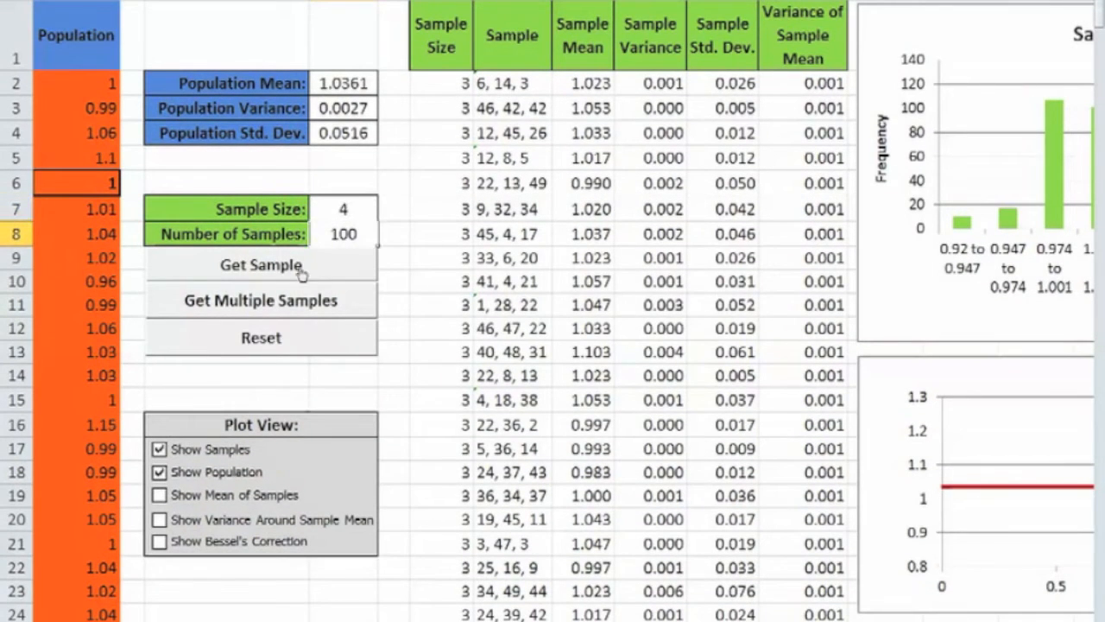
{"action": "left_click", "coordinate": [260, 263]}
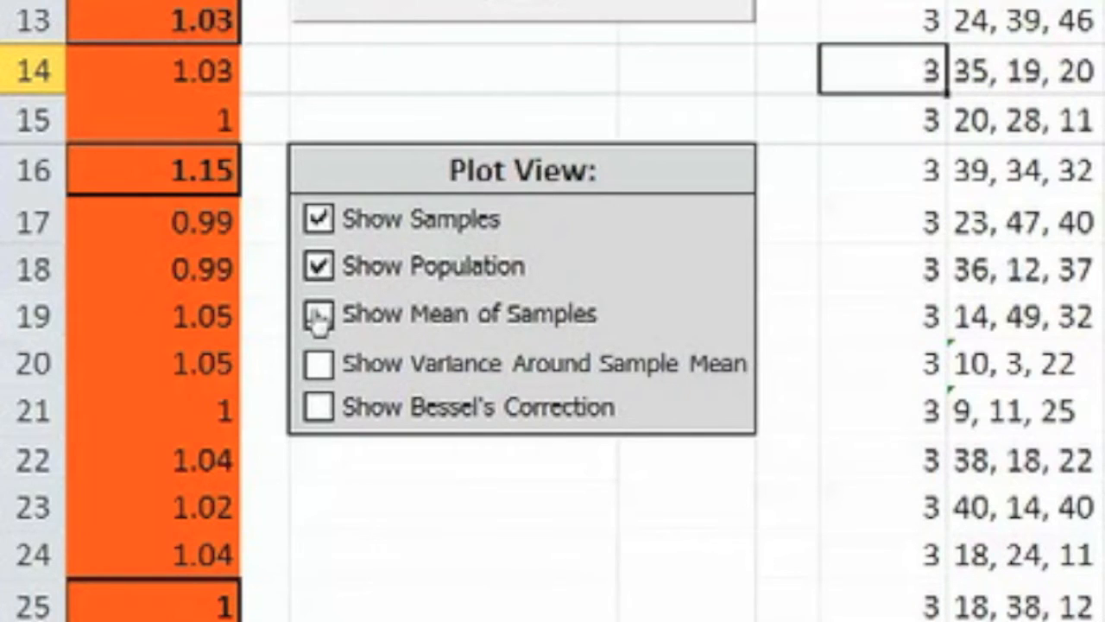
Enable Show Mean of Samples so the sample mean is overlaid on the plots.
{"action": "left_click", "coordinate": [318, 313]}
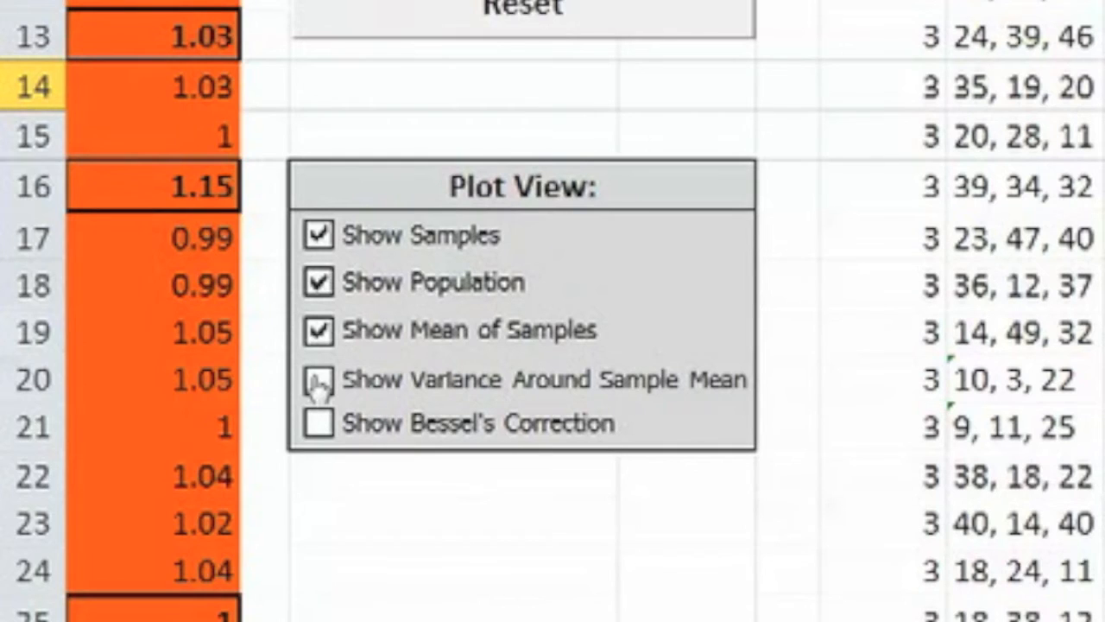